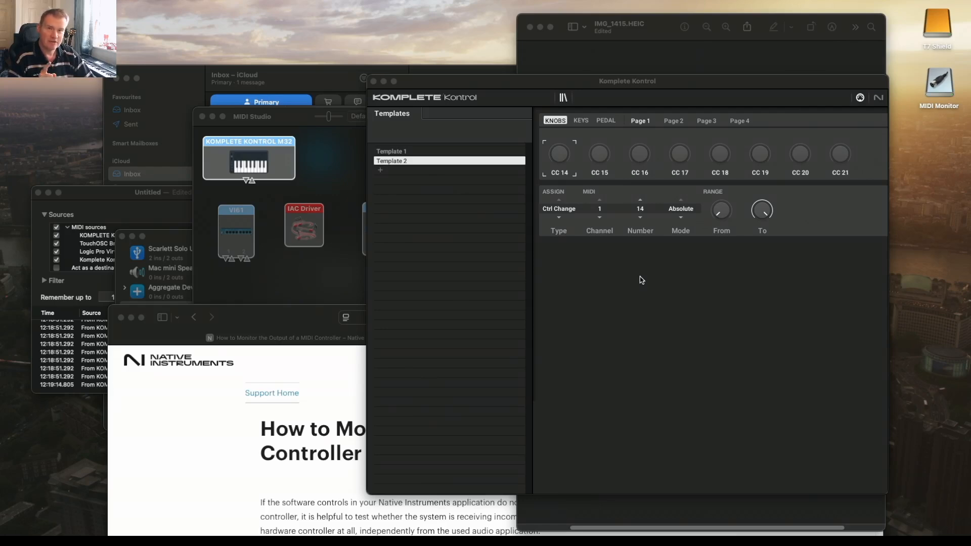
mouse_move(641, 147)
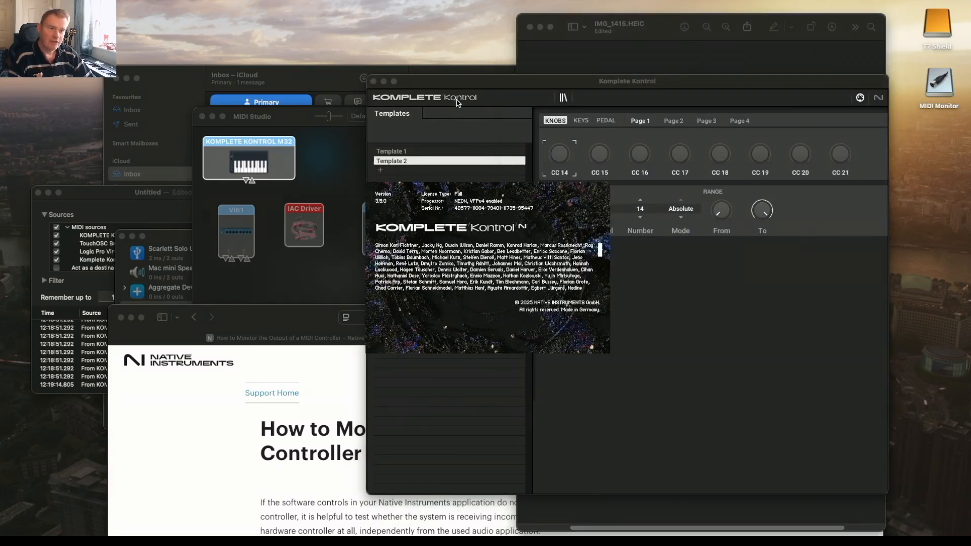
mouse_move(400, 223)
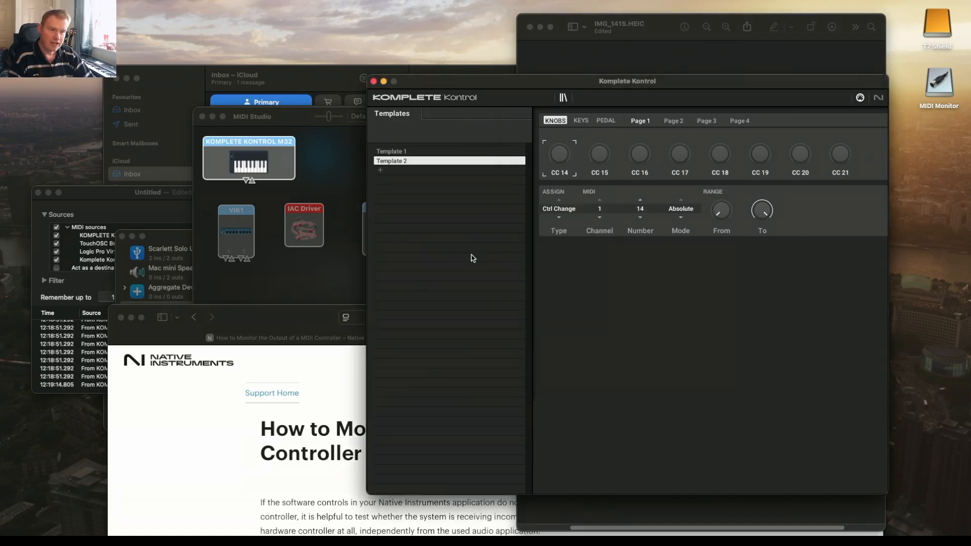
mouse_move(438, 106)
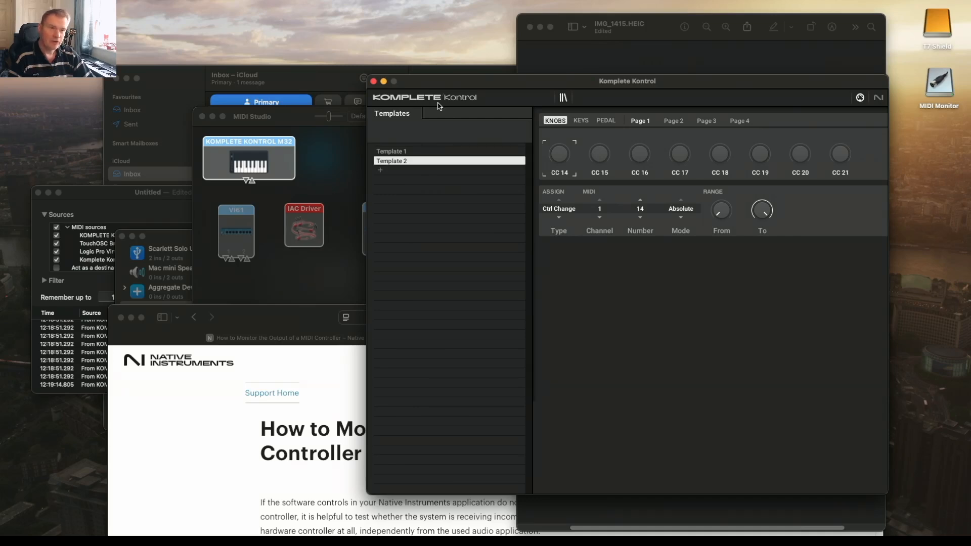
mouse_move(462, 102)
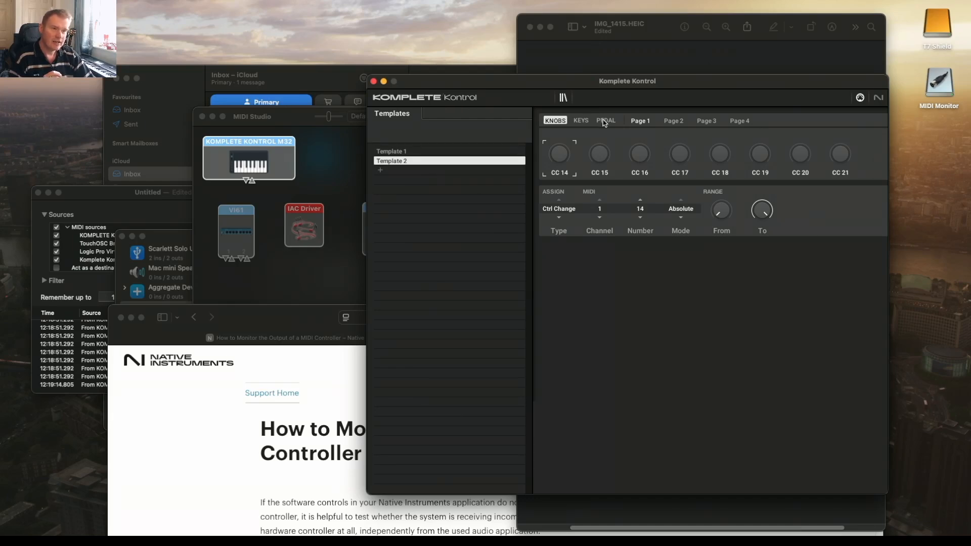
- Show Template 2's pedal assignment: switch, CC 64 on channel 1, gate, 0–127
click(605, 121)
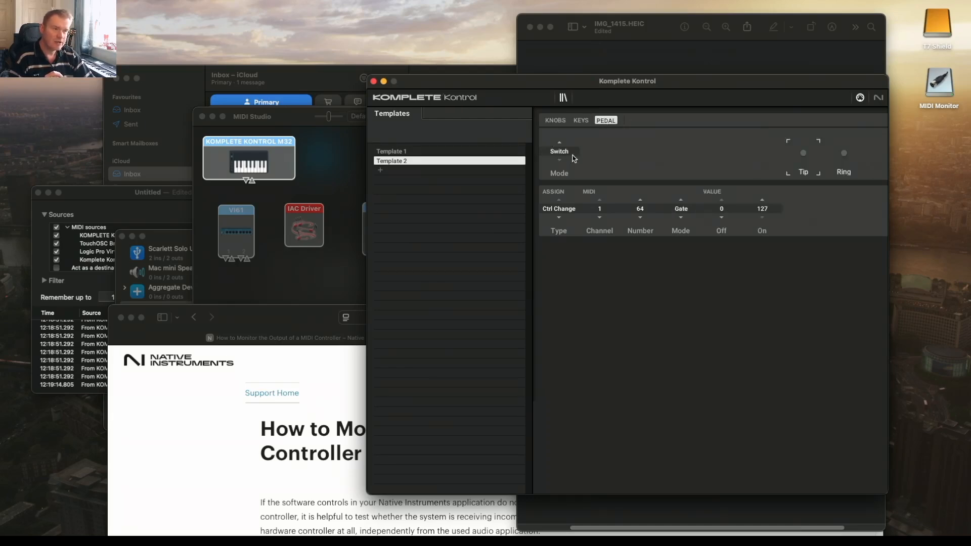
mouse_move(801, 162)
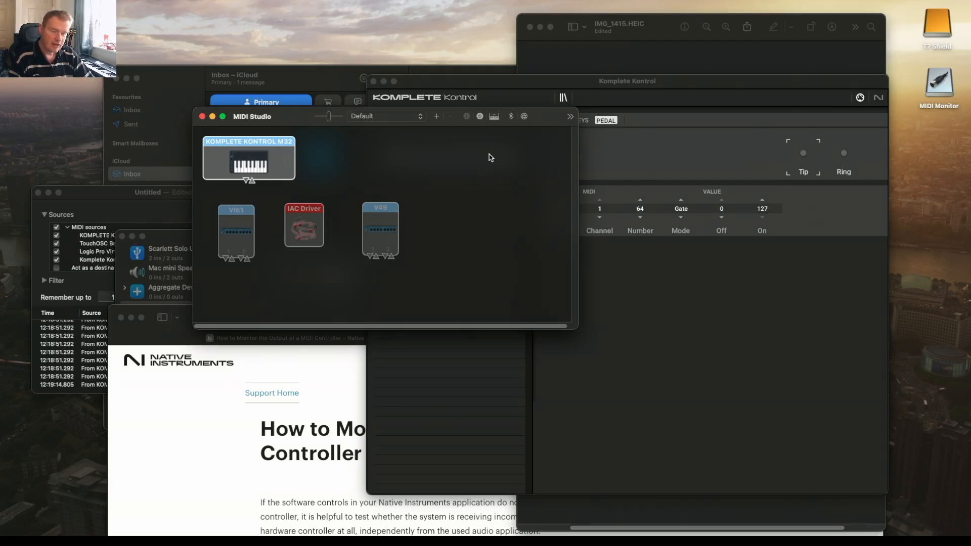
mouse_move(488, 162)
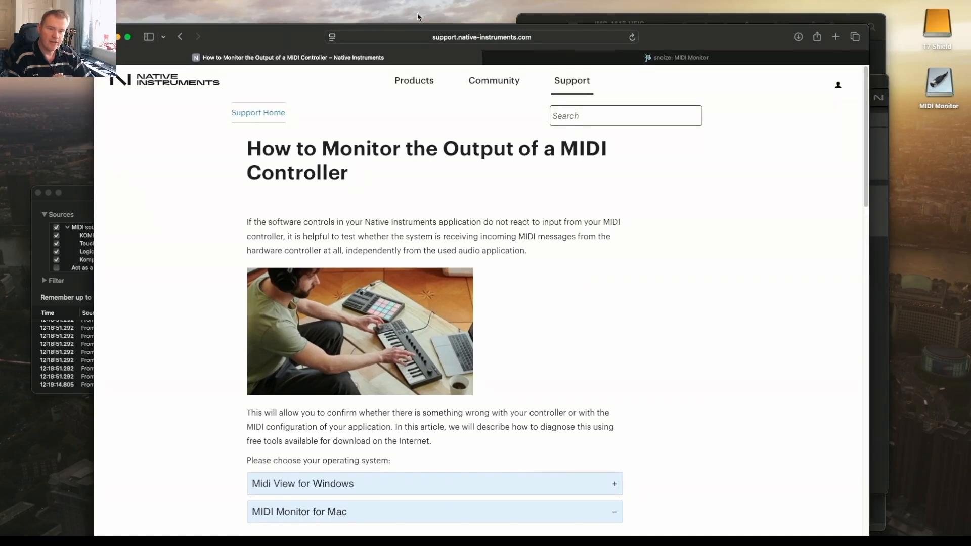
- Scroll the support article down to the MIDI Monitor for Mac instructions
scroll(down, 3)
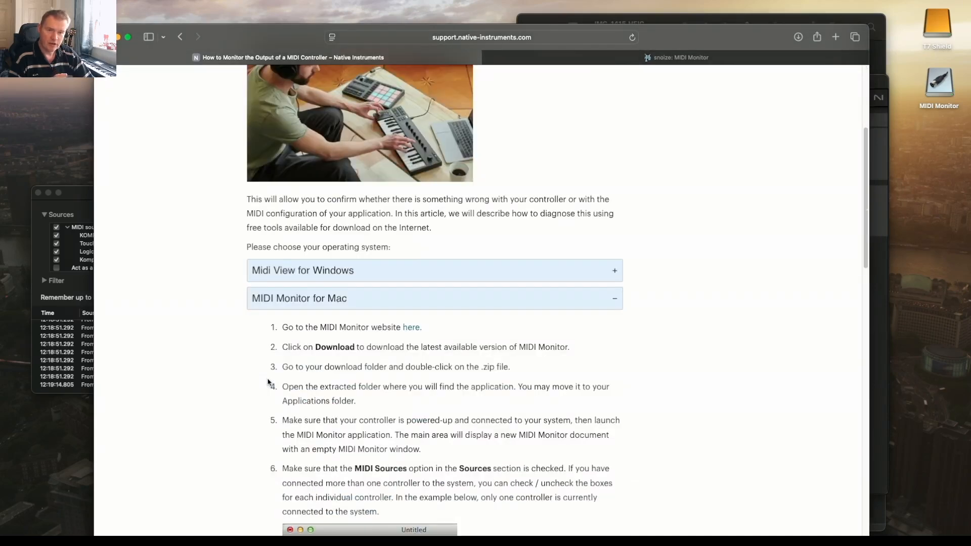
mouse_move(216, 274)
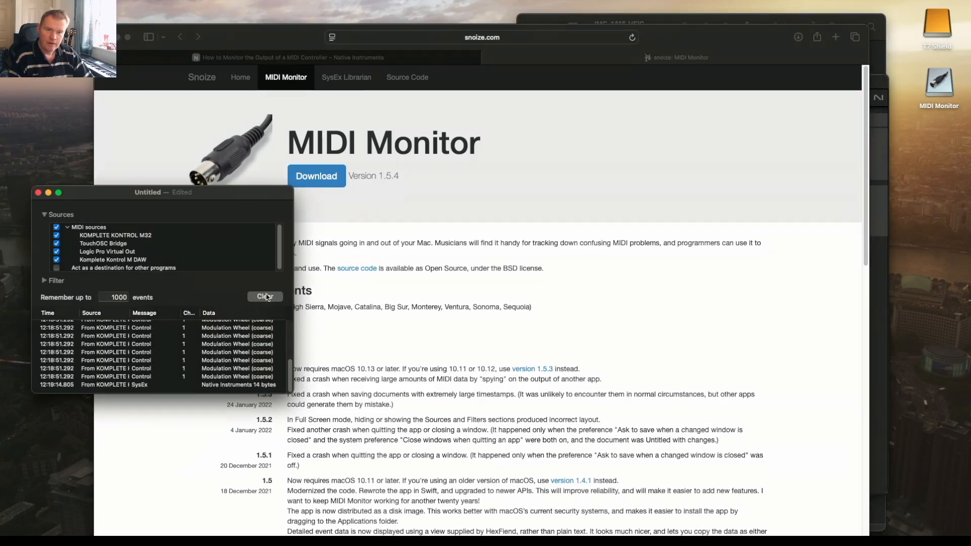
- Clear MIDI Monitor's old log so fresh D3, portamento and sustain pedal events appear
click(264, 297)
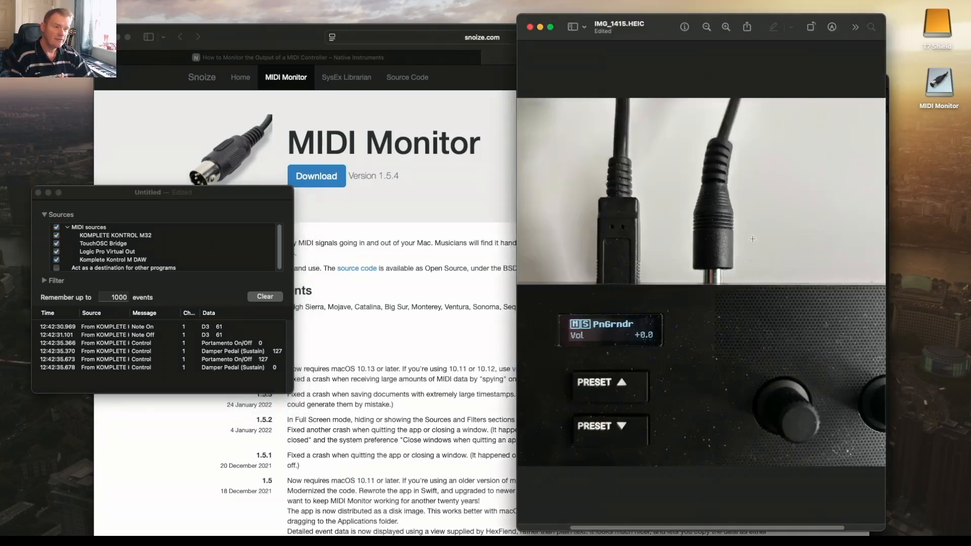
mouse_move(728, 286)
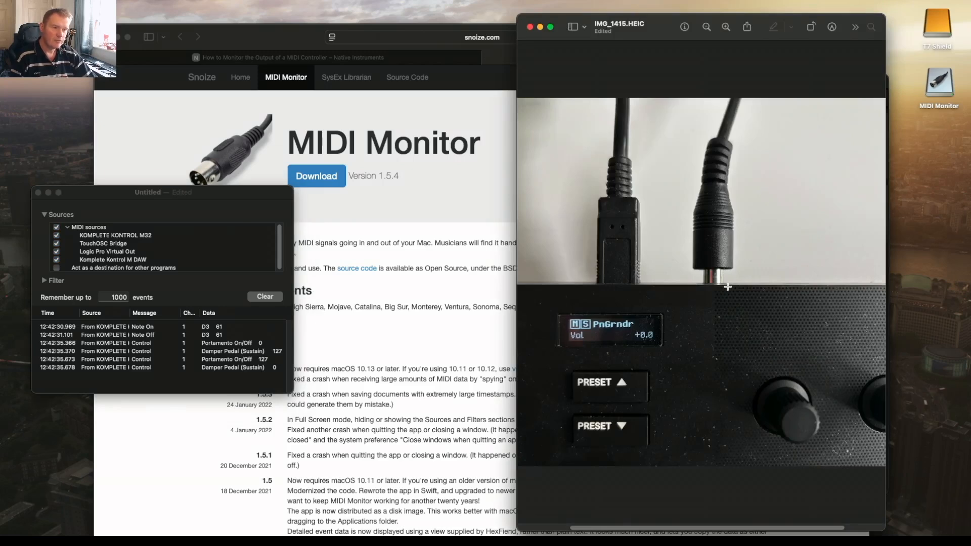